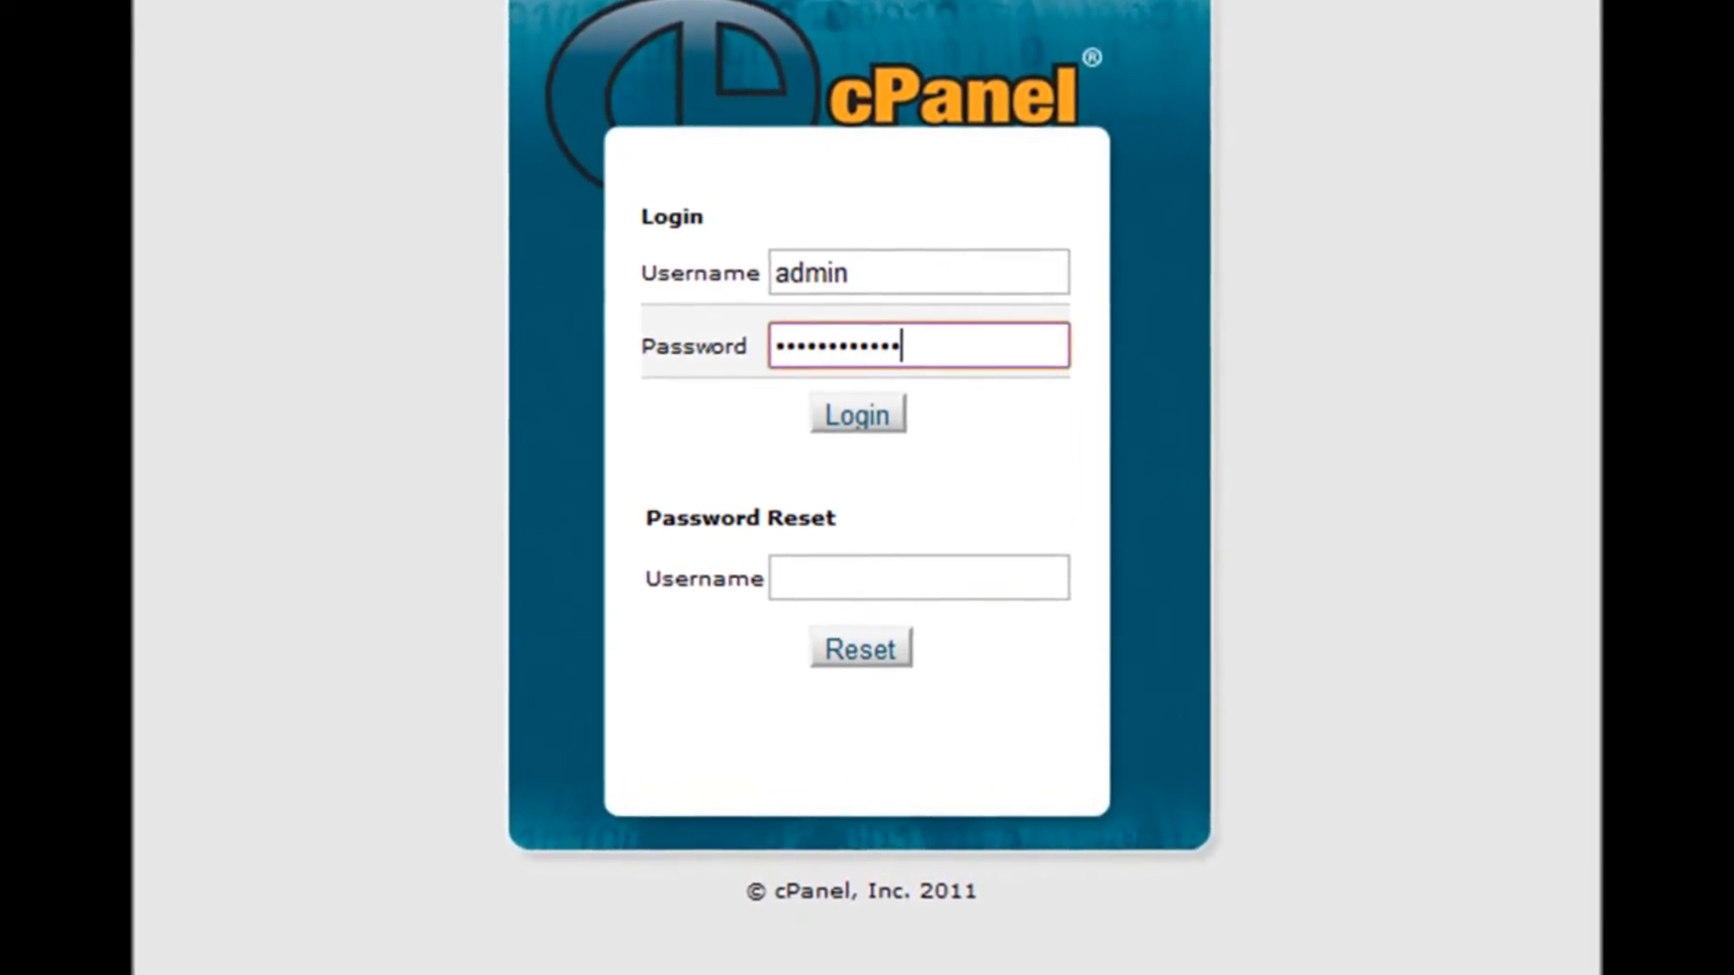
Log in to cPanel with the entered username and password
left_click(856, 414)
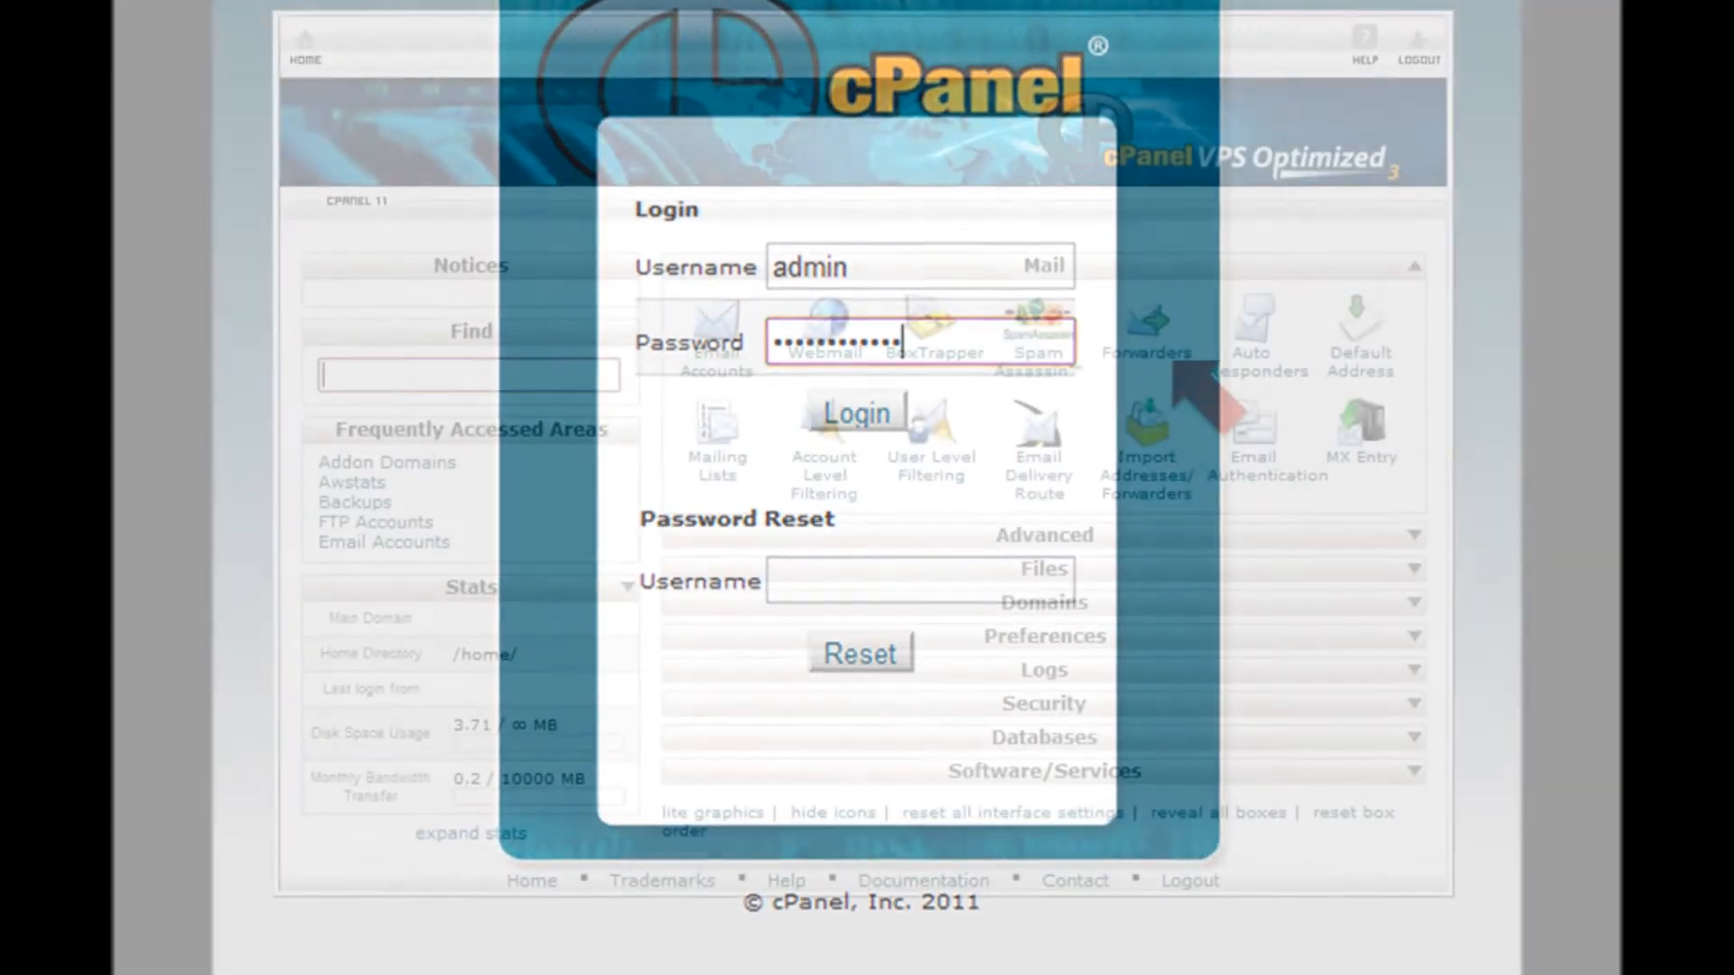
Go to Mail › Forwarders and start adding a new email forwarder
left_click(855, 413)
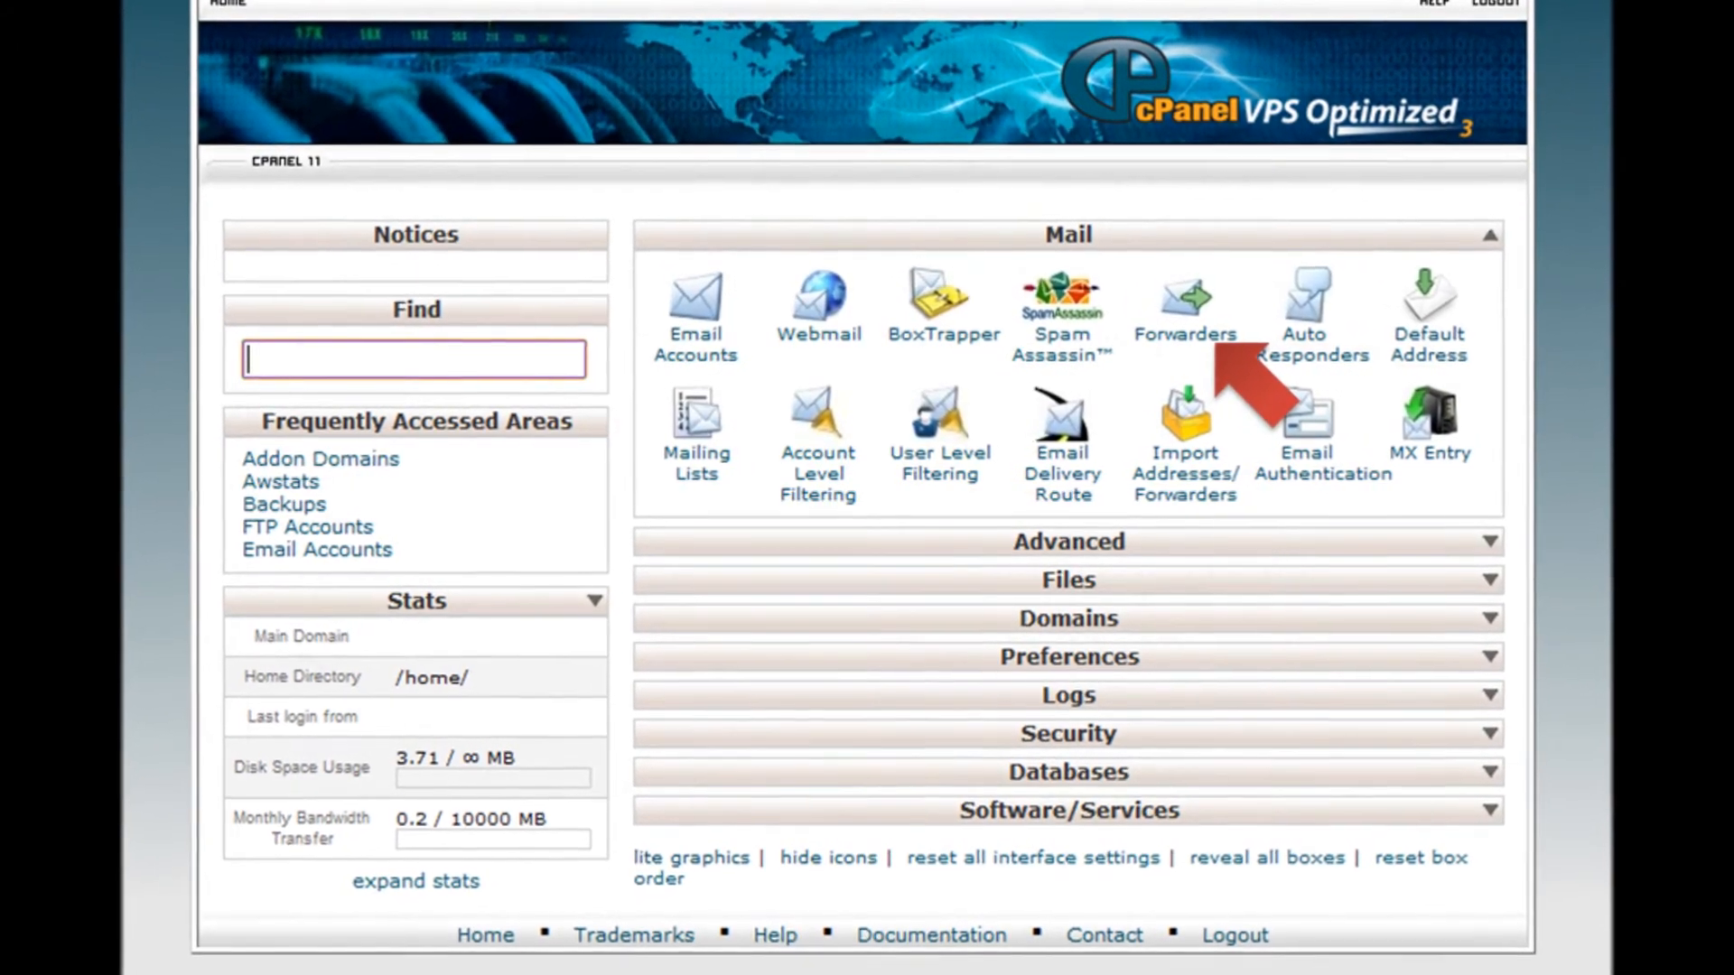
left_click(1184, 310)
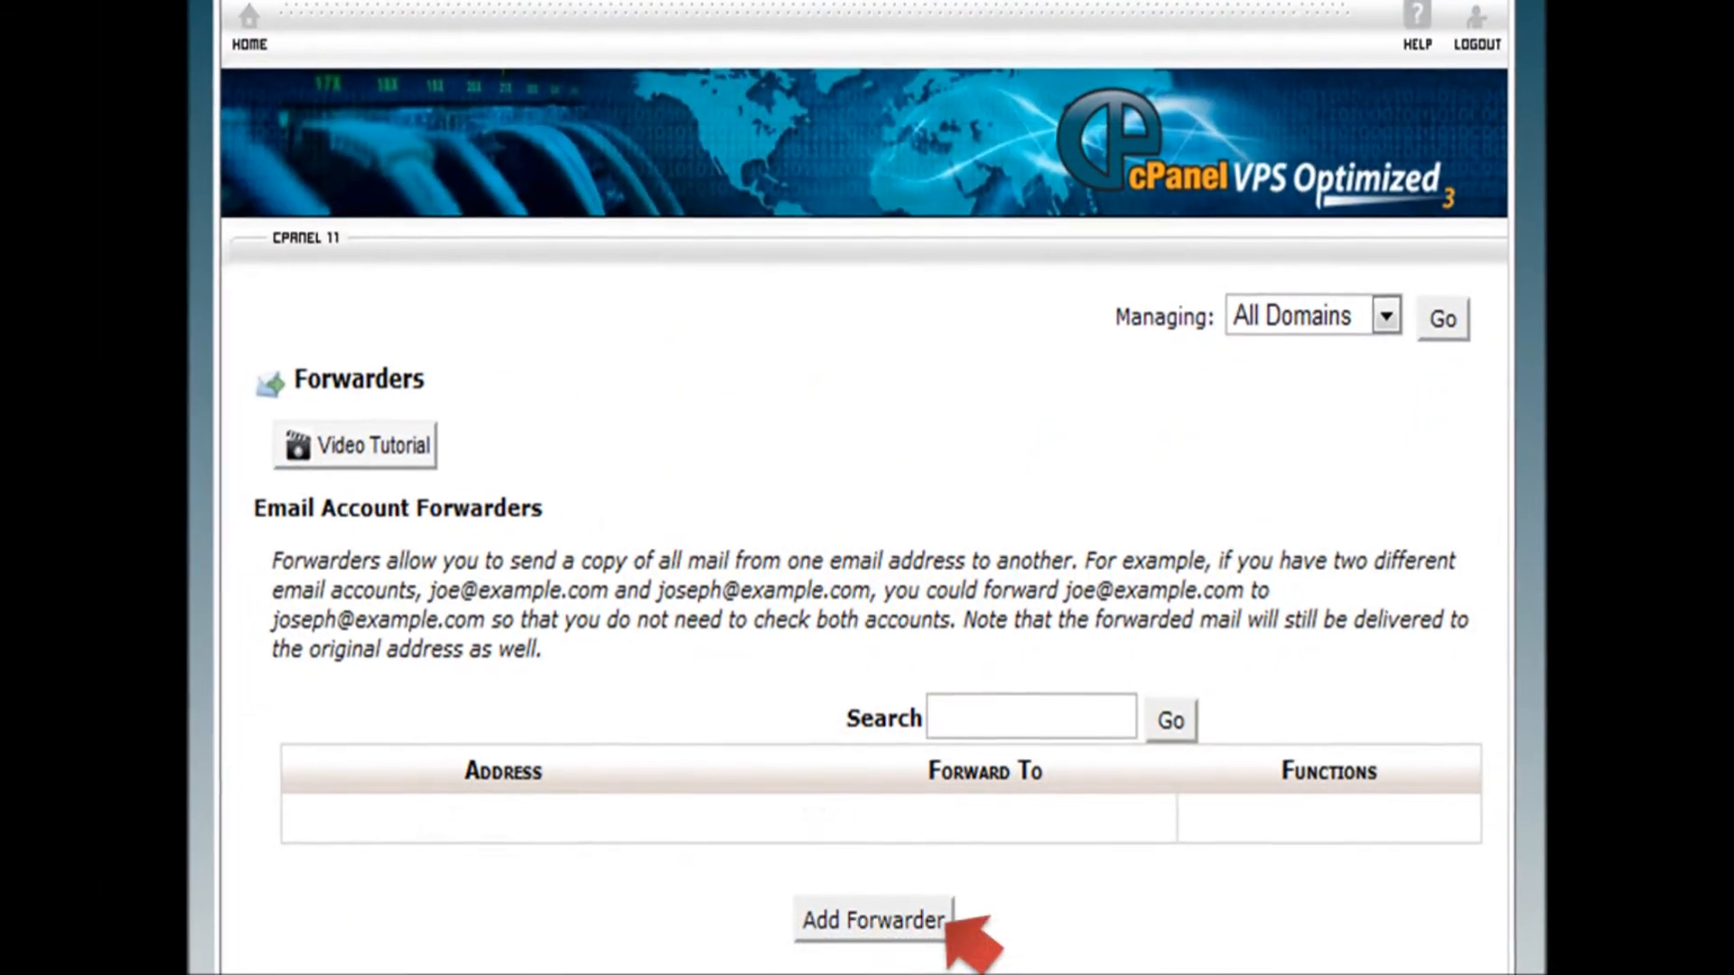
scroll("up", 3)
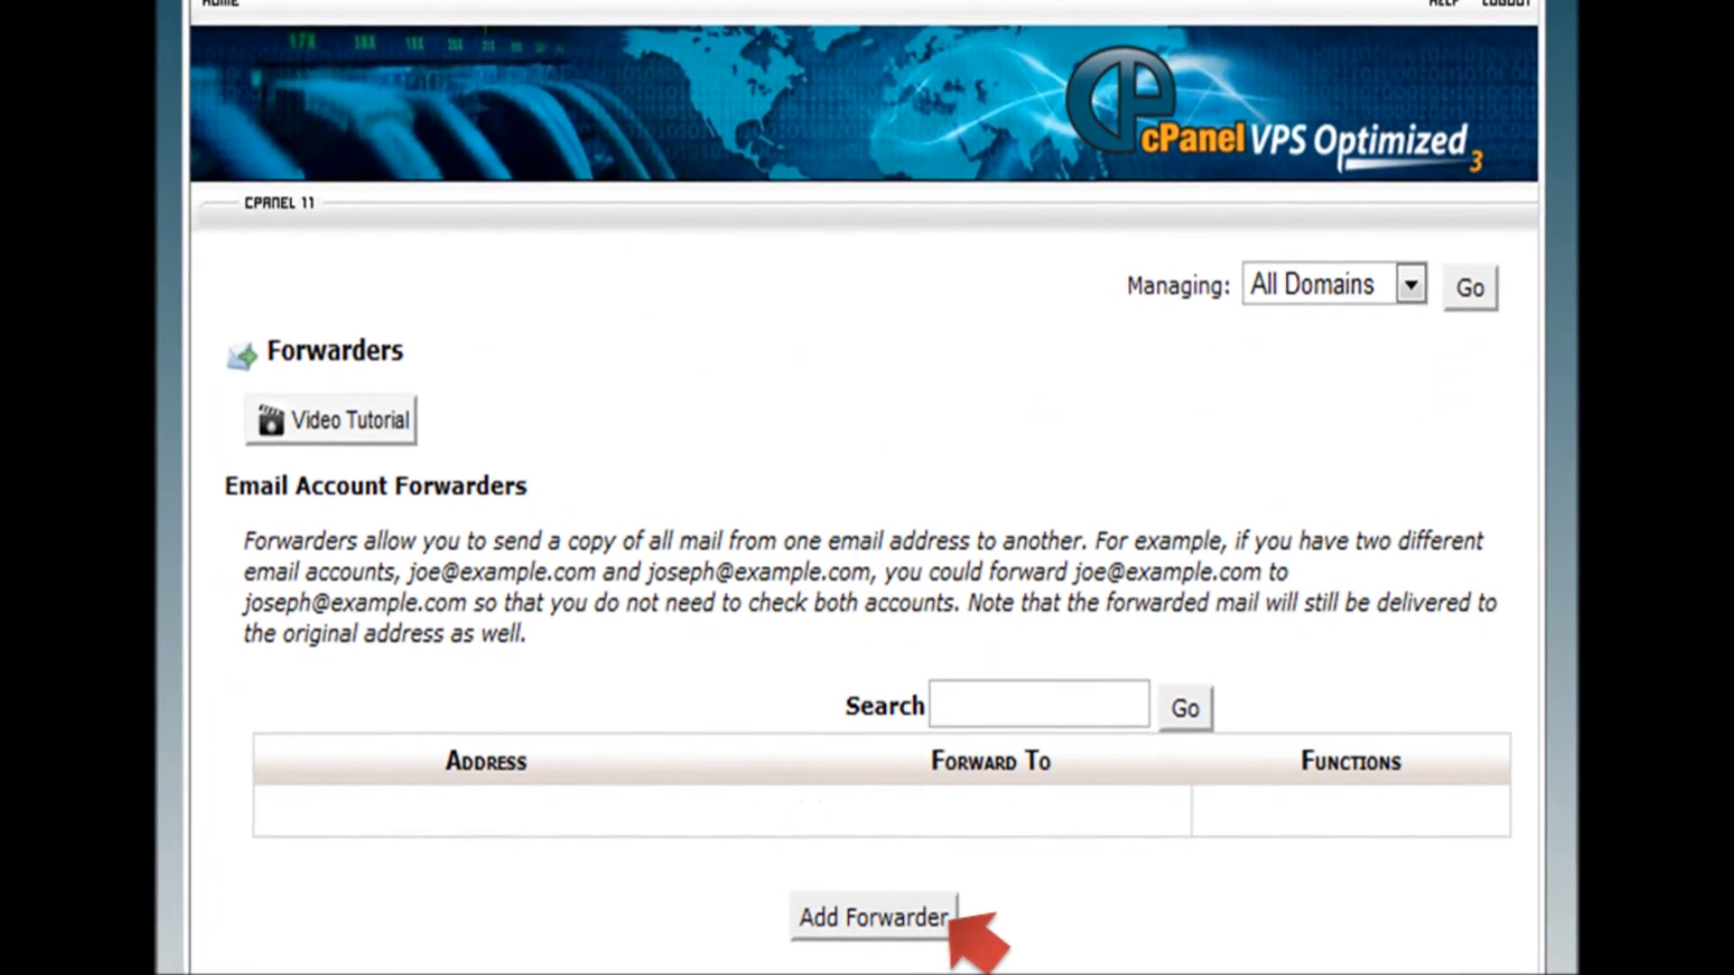
left_click(872, 918)
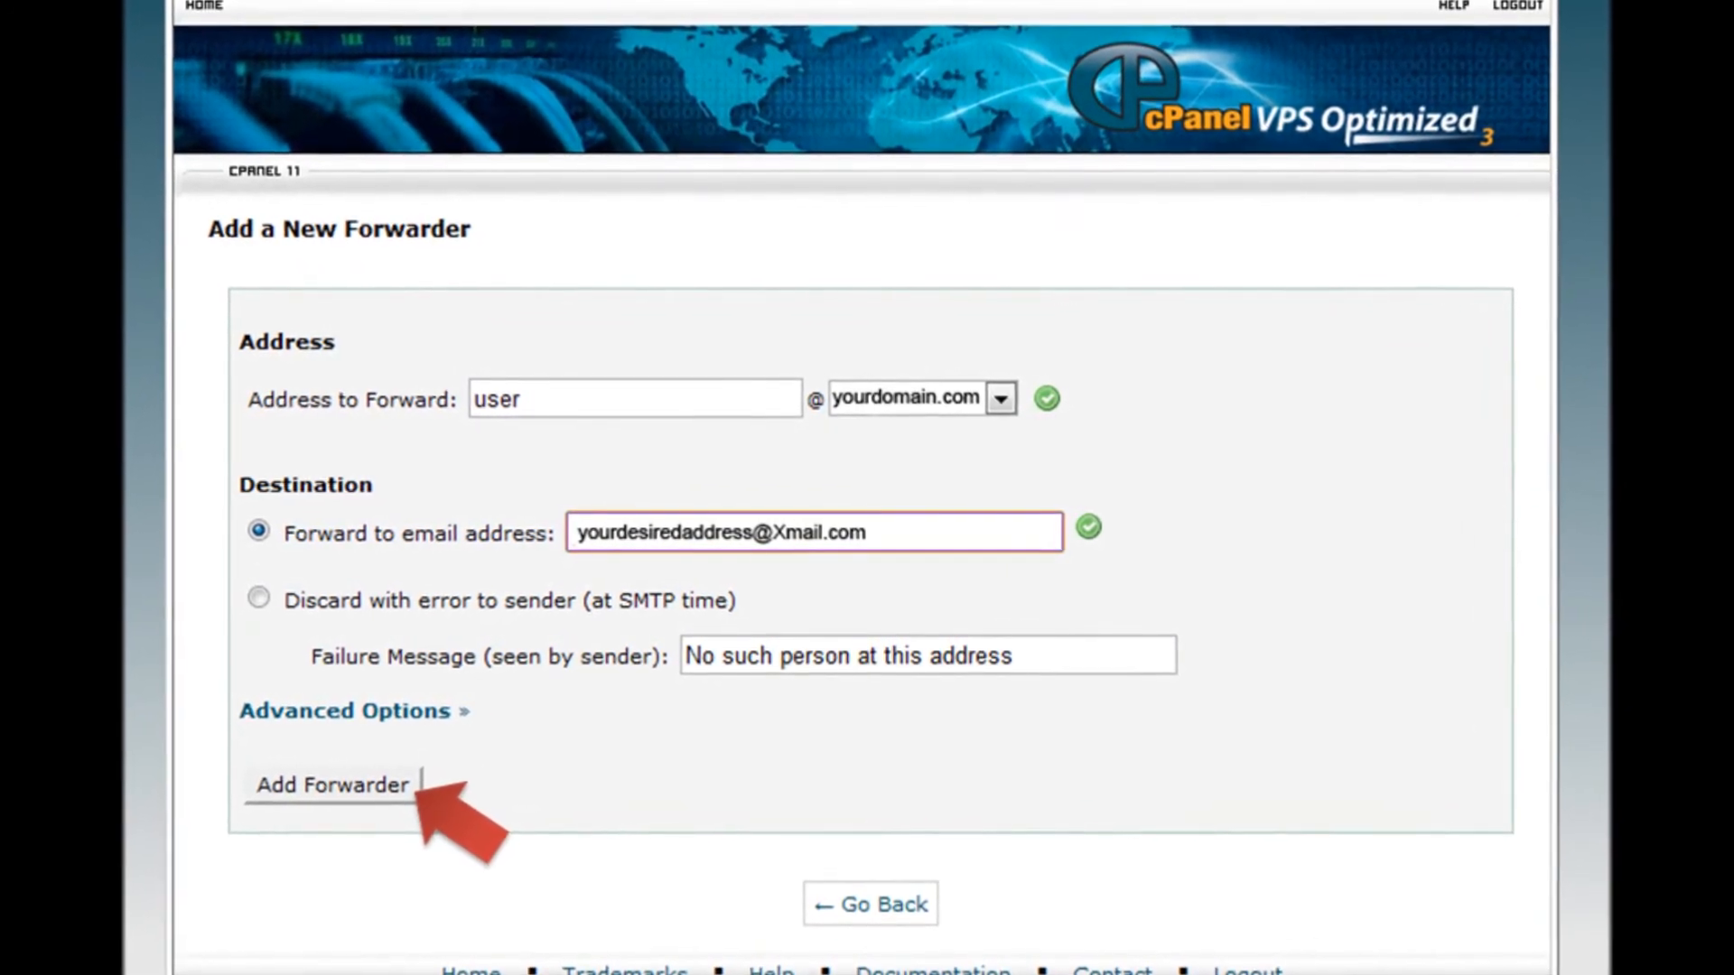
left_click(333, 785)
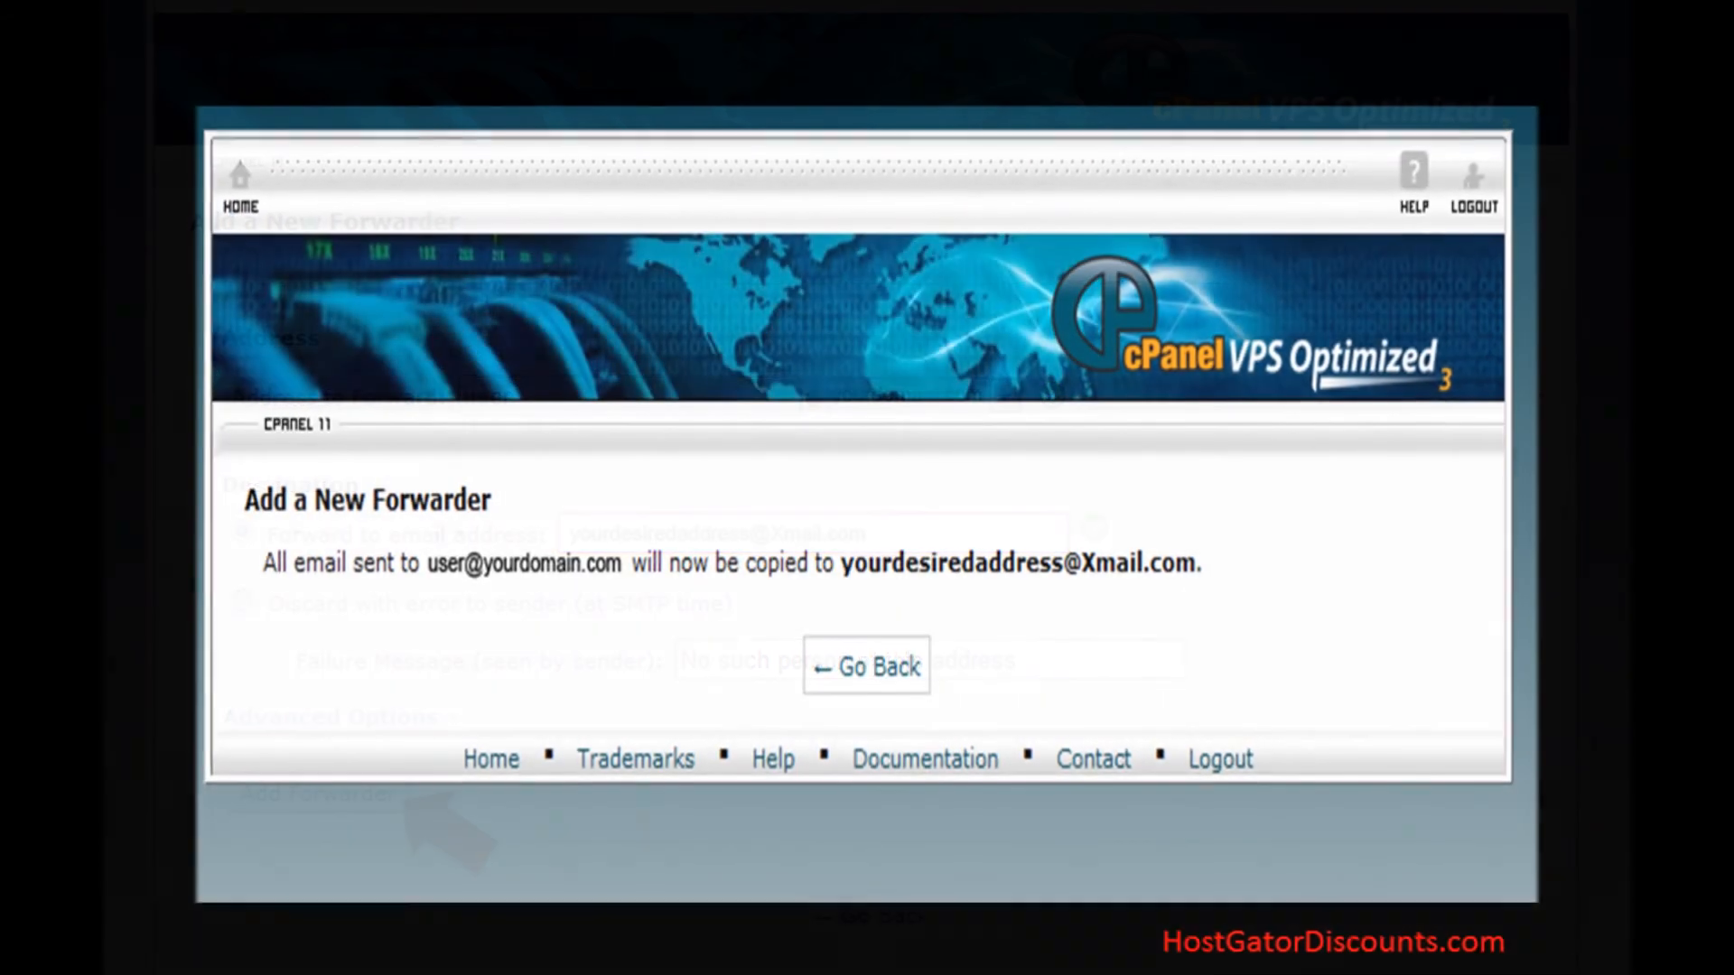